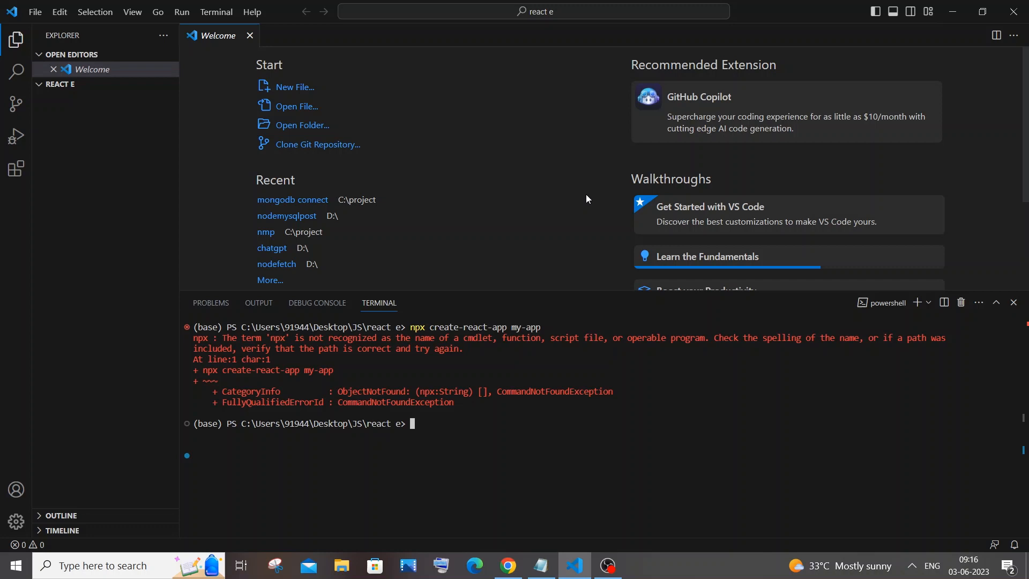
mouse_move(585, 202)
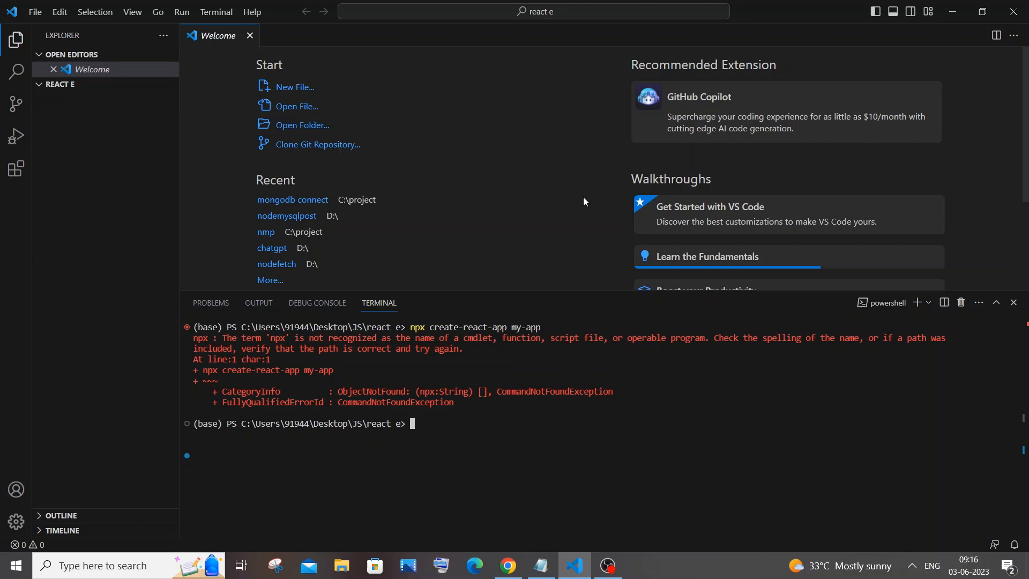
mouse_move(572, 225)
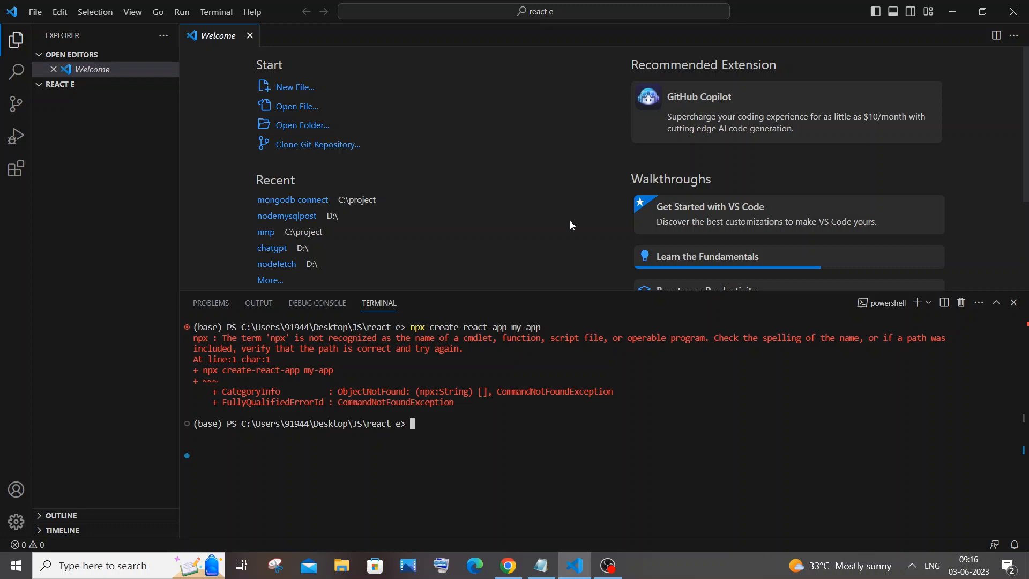
mouse_move(548, 307)
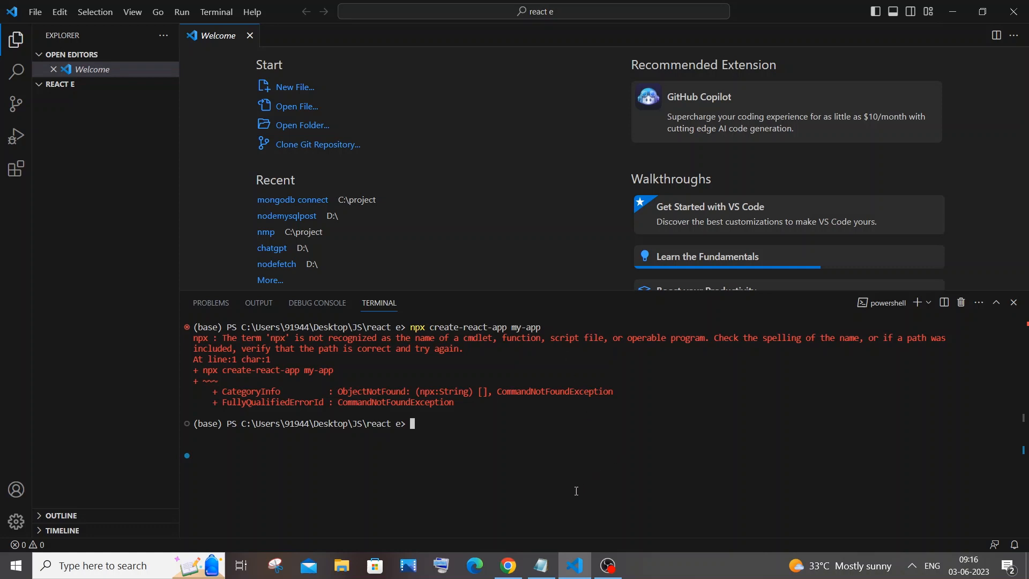
mouse_move(521, 534)
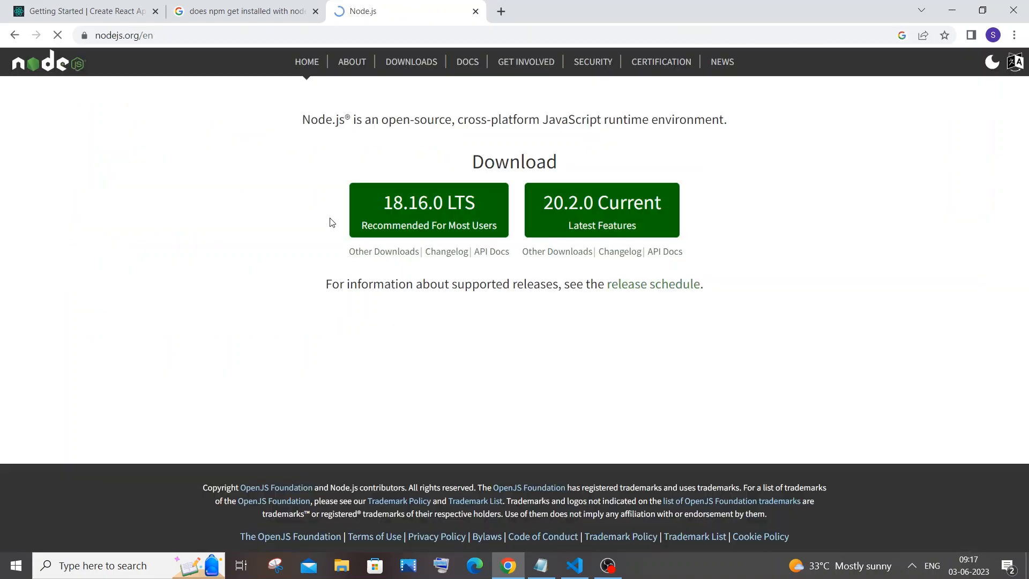
mouse_move(428, 210)
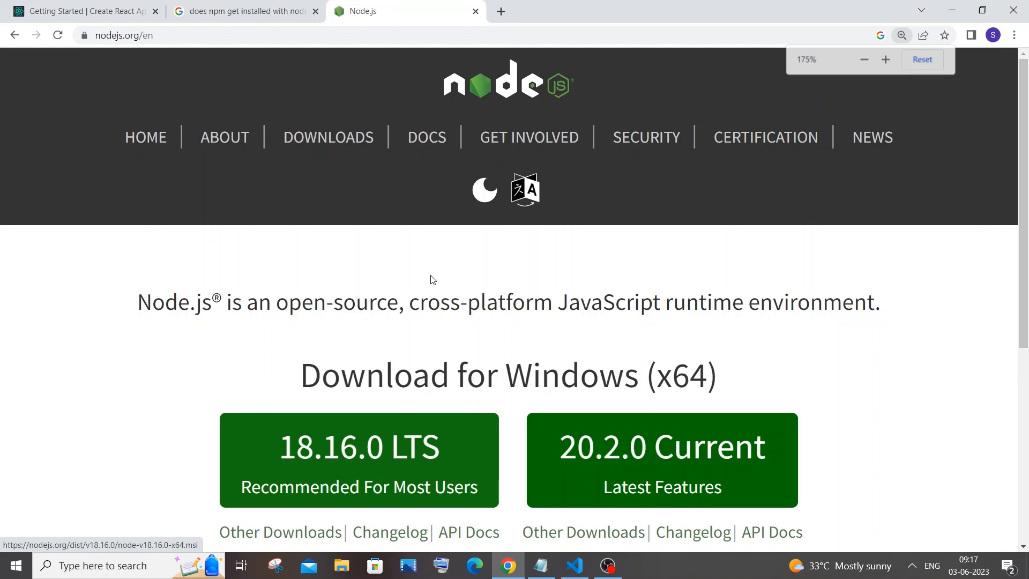
- Review the npm search results in the browser, then return to the desktop to search for Node.js
left_click(862, 59)
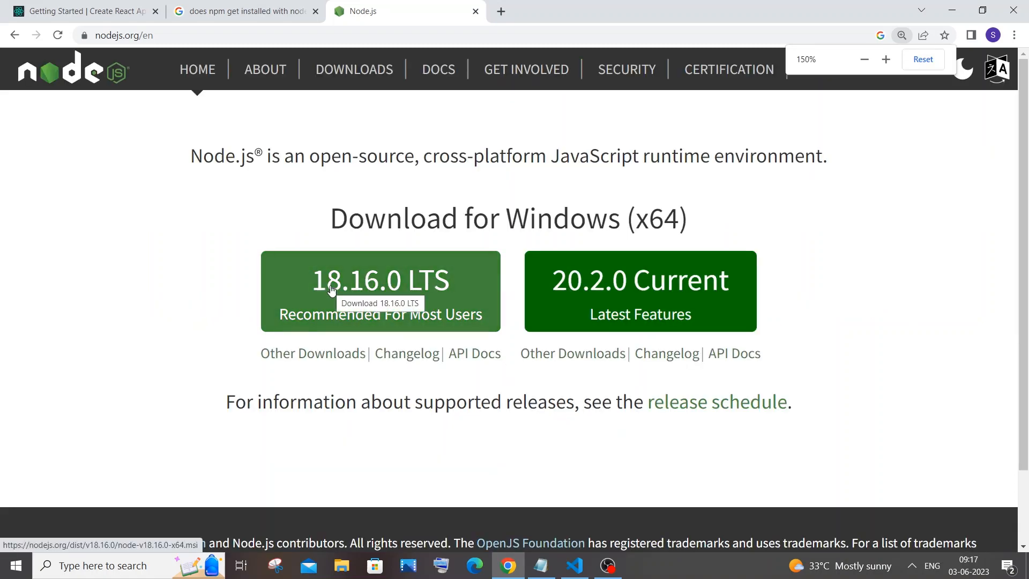
left_click(242, 11)
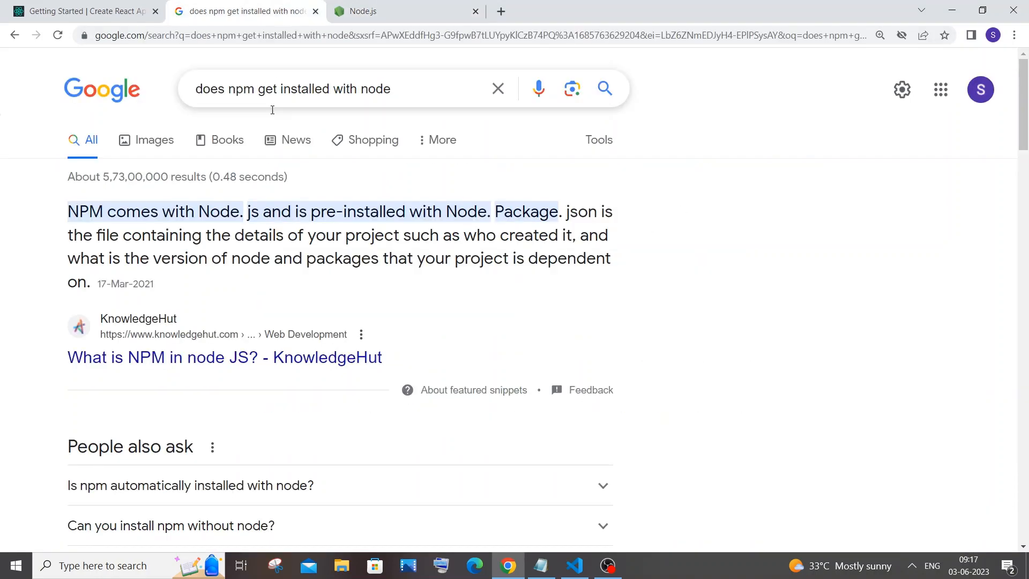
mouse_move(308, 205)
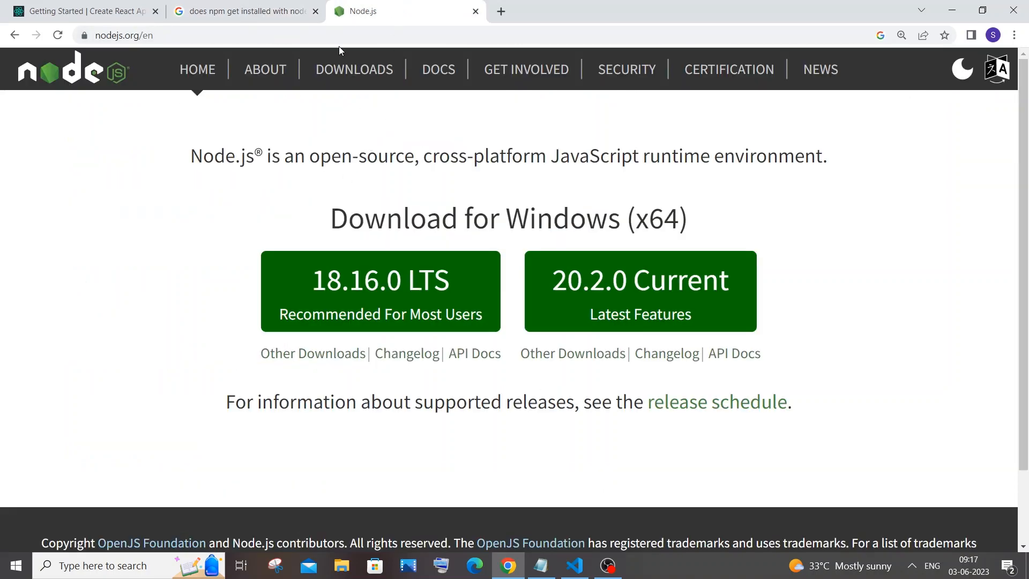
left_click(250, 11)
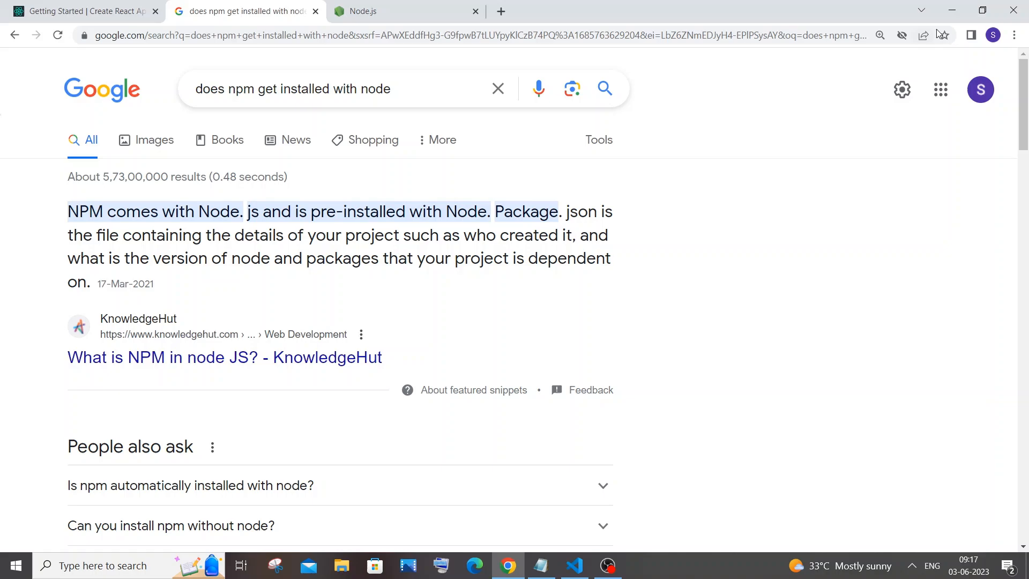
left_click(573, 565)
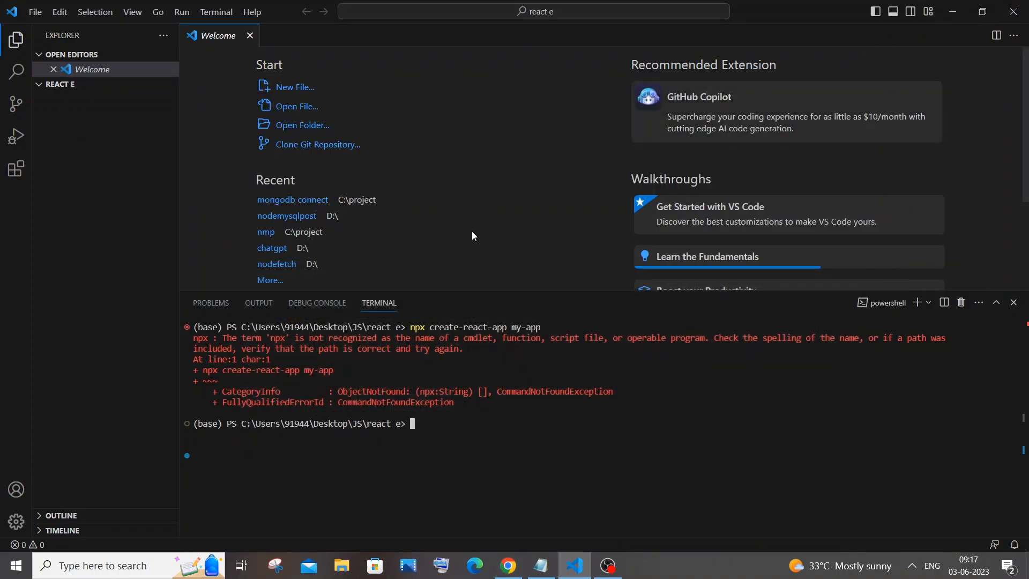
mouse_move(184, 522)
type("node")
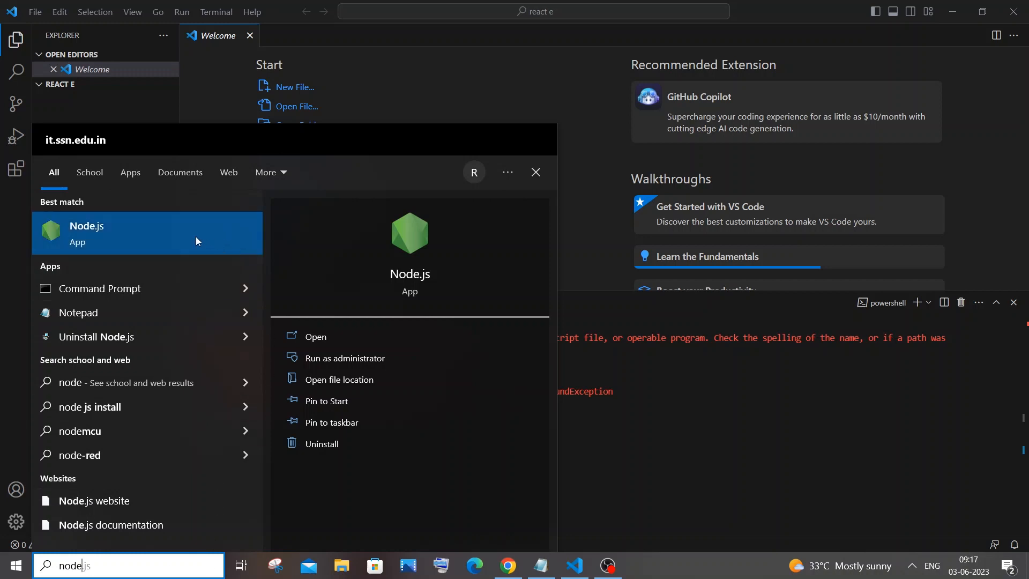
mouse_move(262, 313)
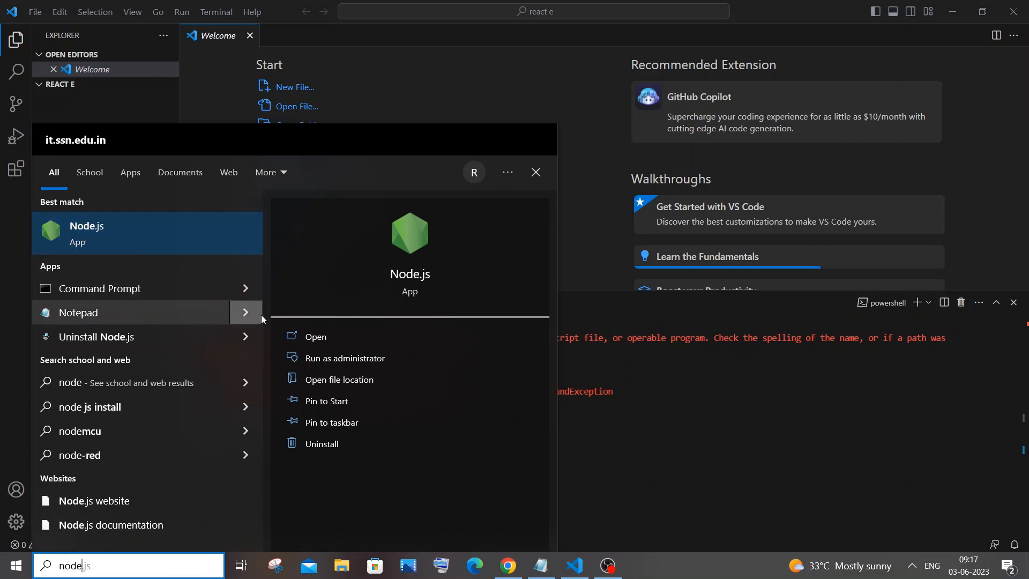
mouse_move(316, 383)
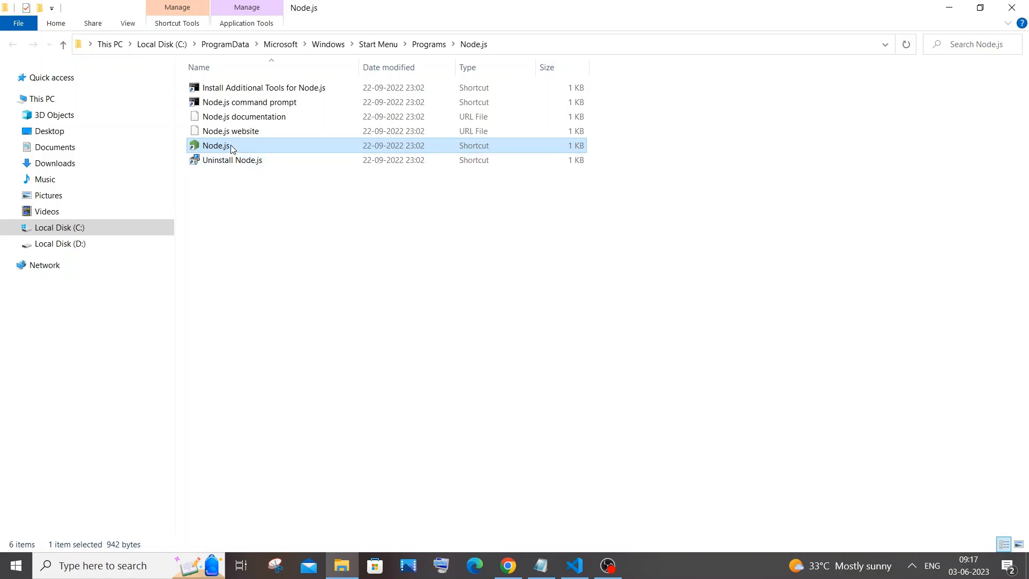
- Reach the Node.js install folder C:\Program Files\nodejs containing node, npm and npx
double_click(213, 146)
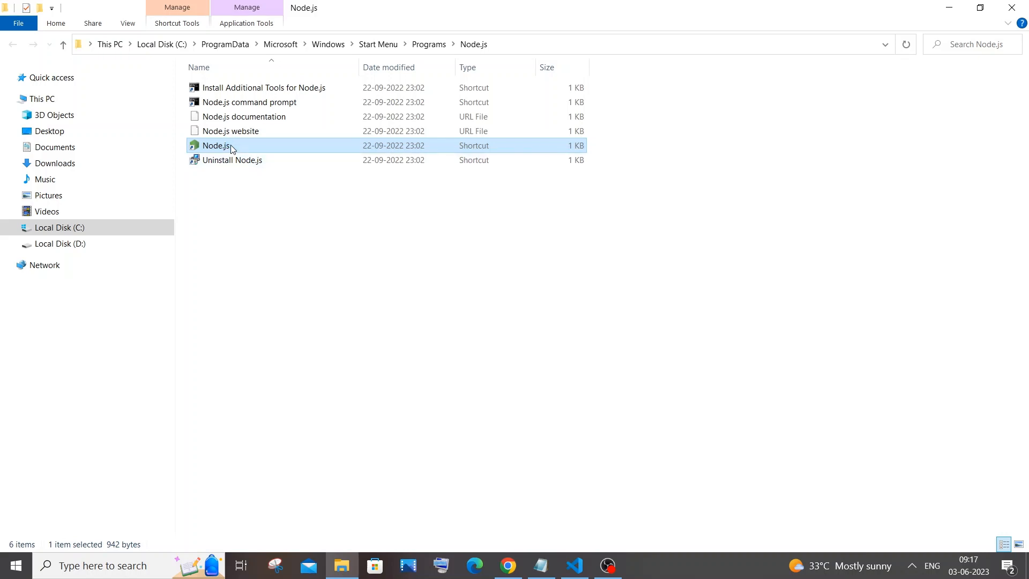
double_click(214, 145)
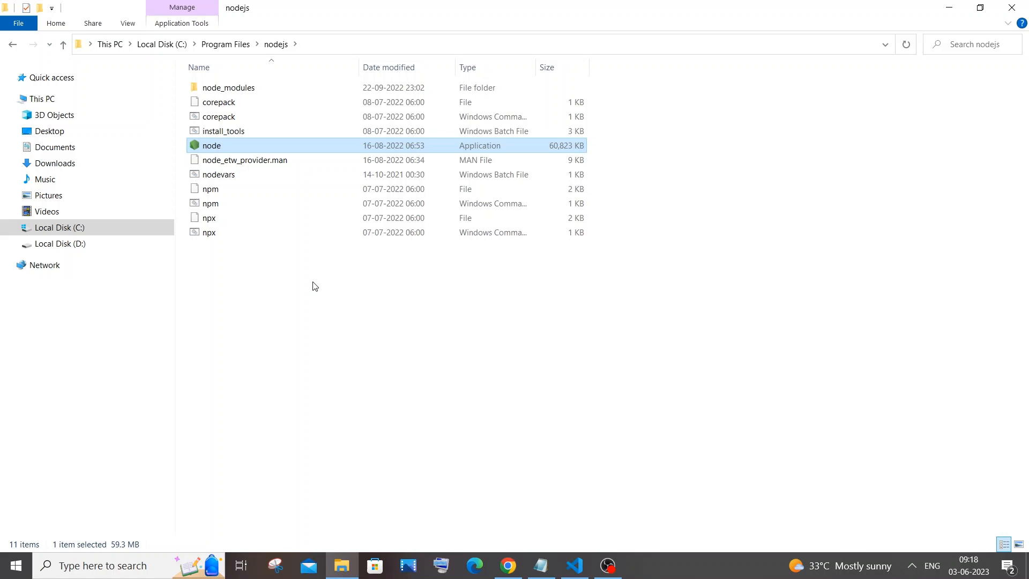
mouse_move(306, 132)
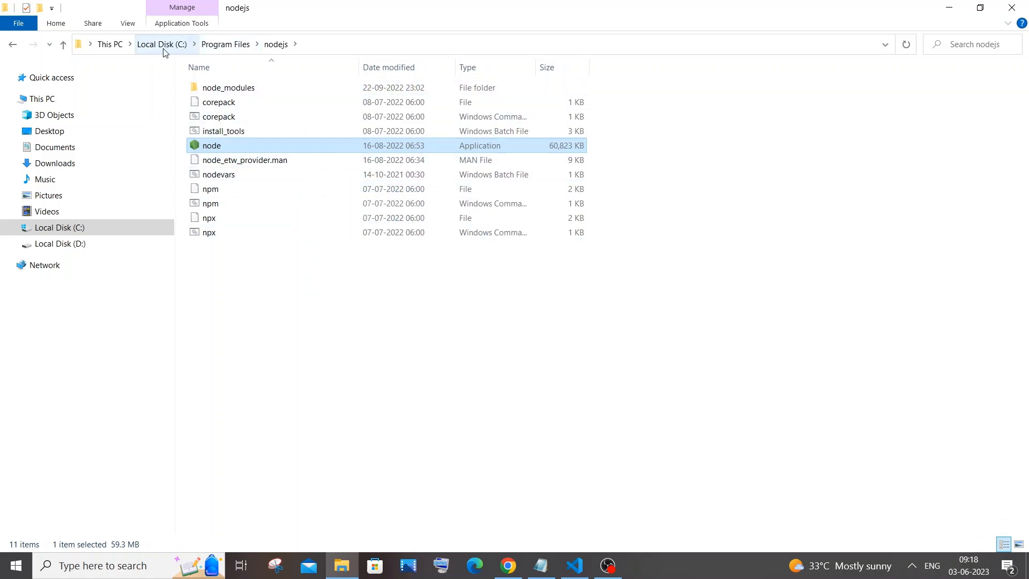
mouse_move(204, 52)
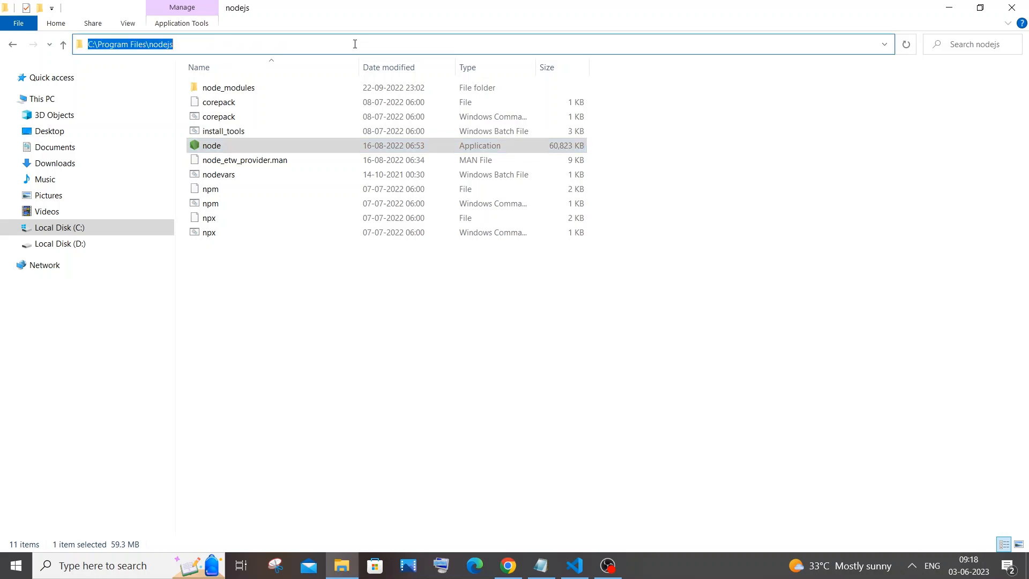
mouse_move(174, 444)
type("e")
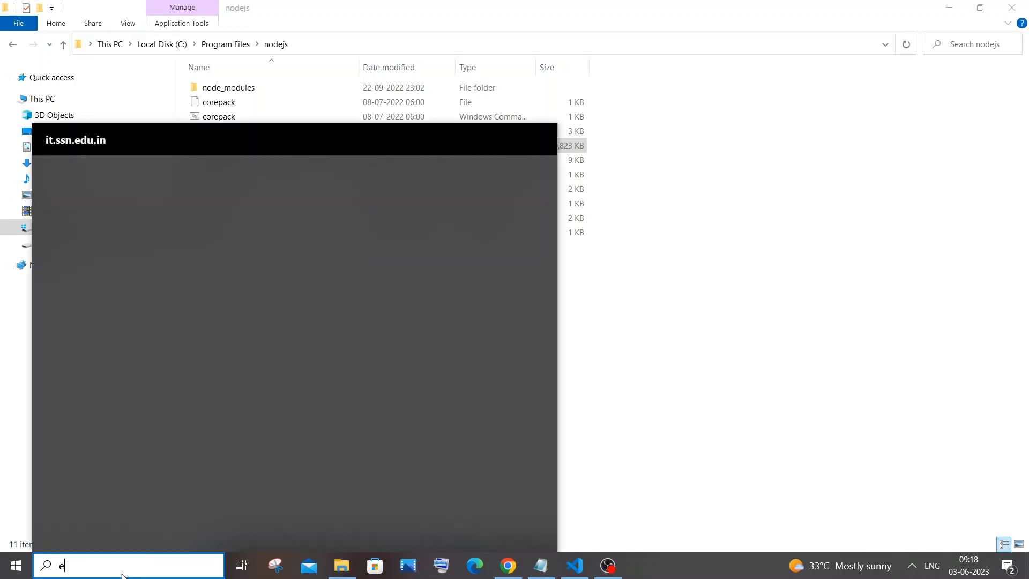
- Add C:\Program Files\nodejs as a new system Path entry via Environment Variables and save it
type("nvi")
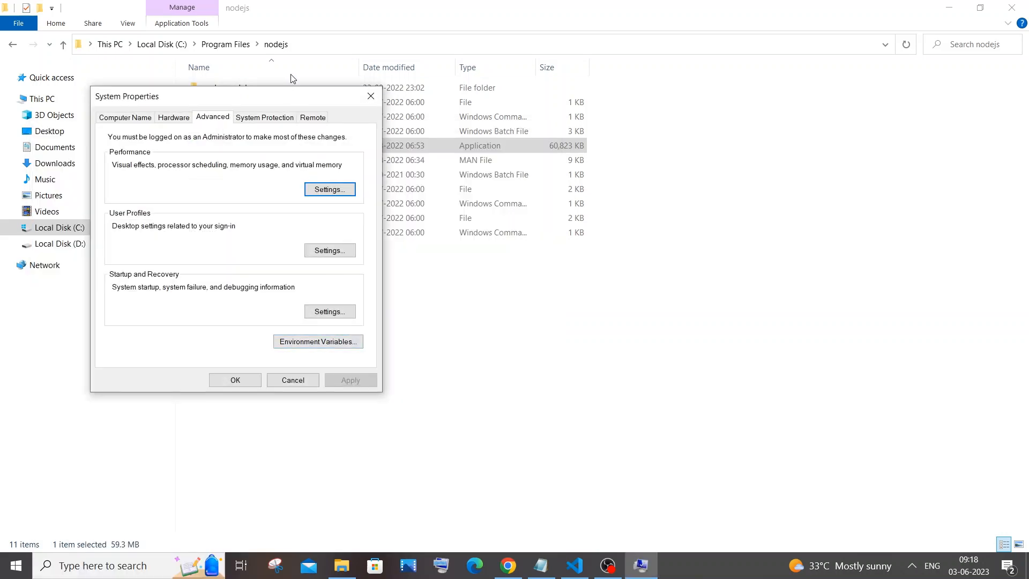
left_click(318, 341)
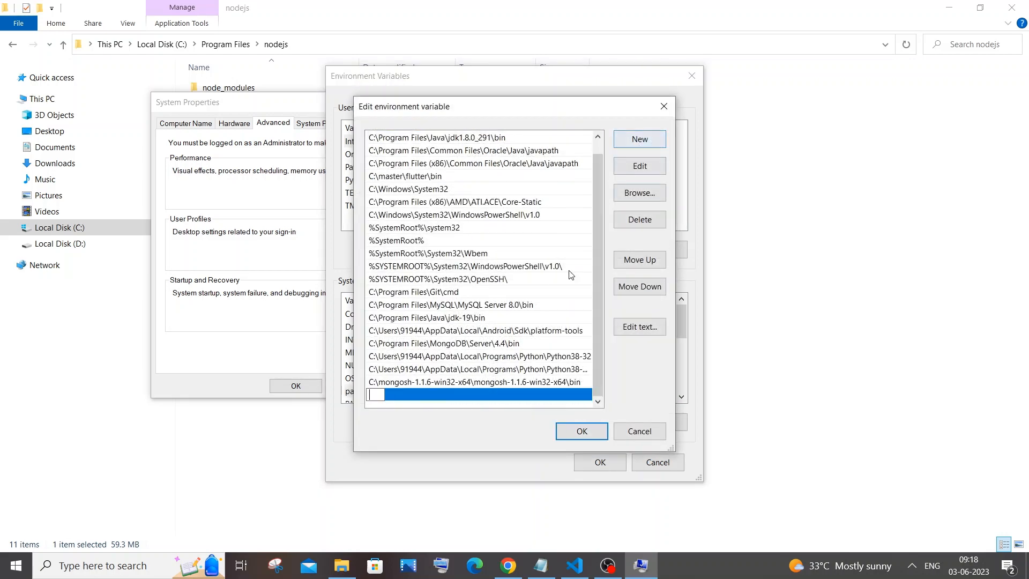
type("C:\\Program Files\\nodejs")
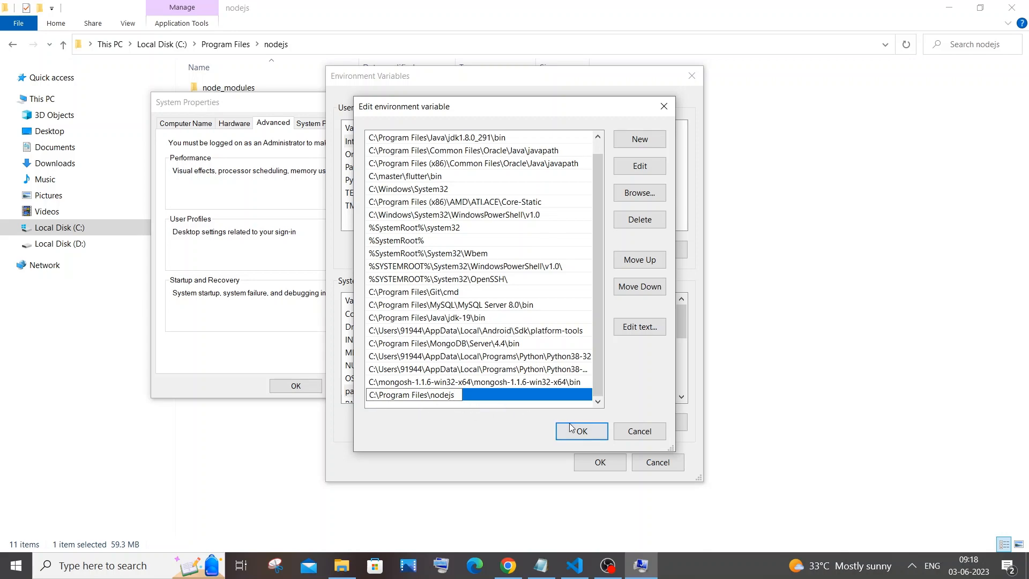
left_click(581, 430)
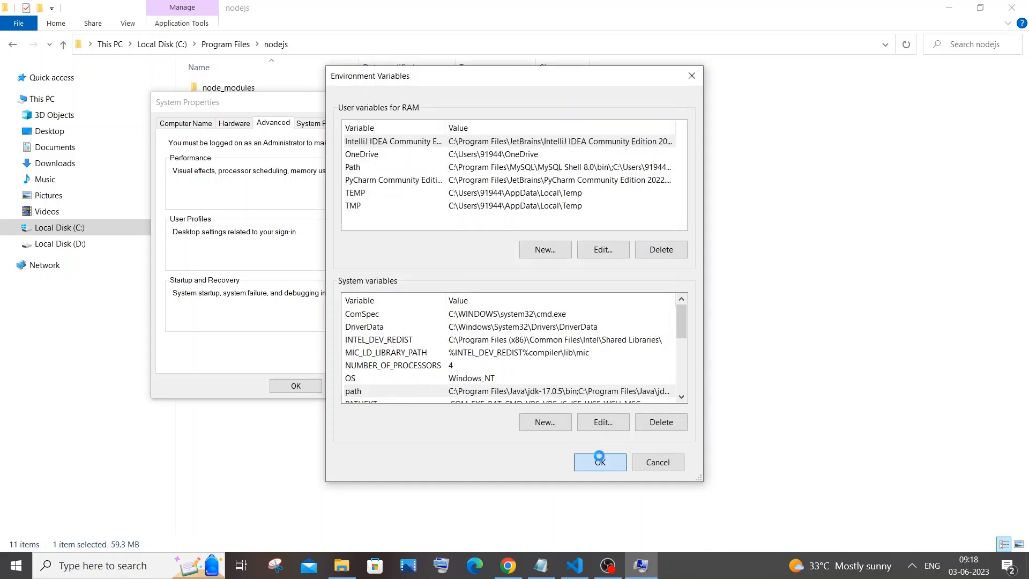
left_click(600, 462)
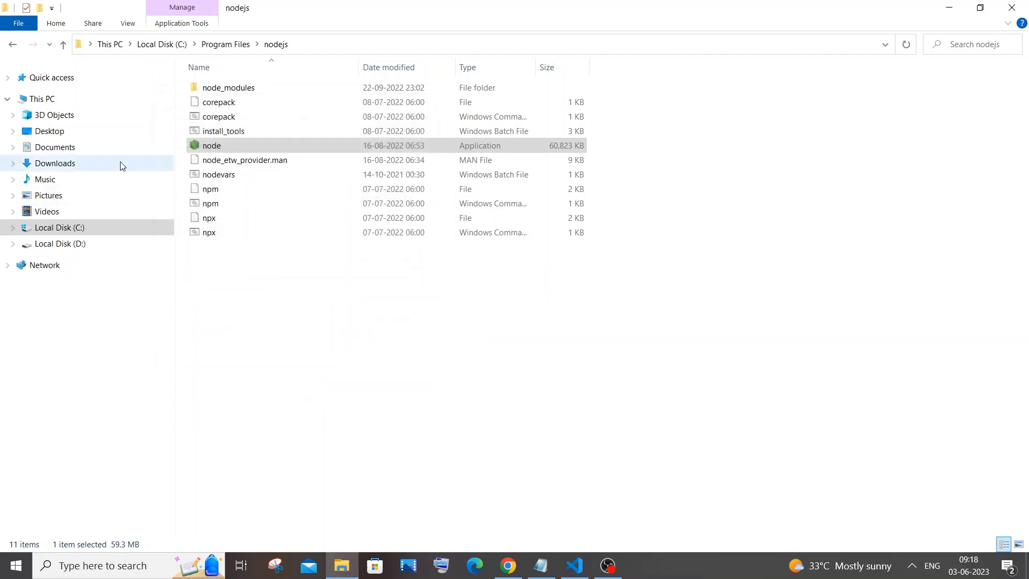
- Navigate from This PC through C:\Users into your own user profile folder
left_click(42, 98)
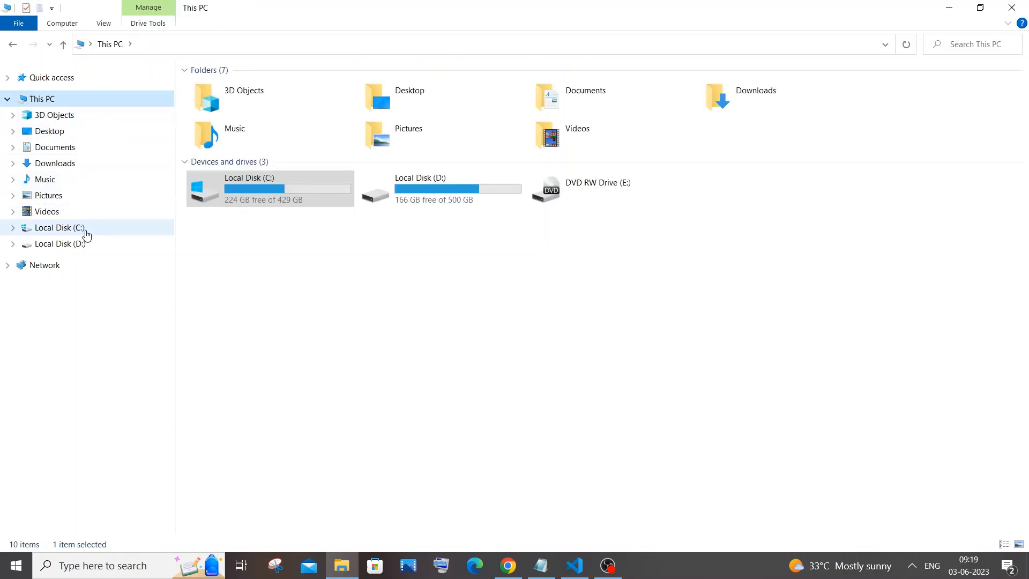
double_click(71, 227)
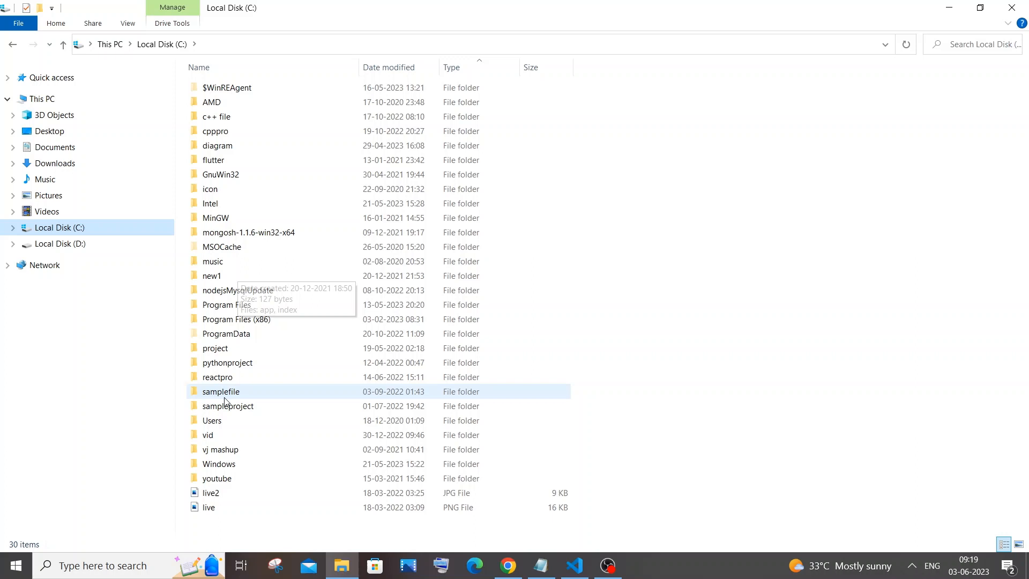
left_click(212, 420)
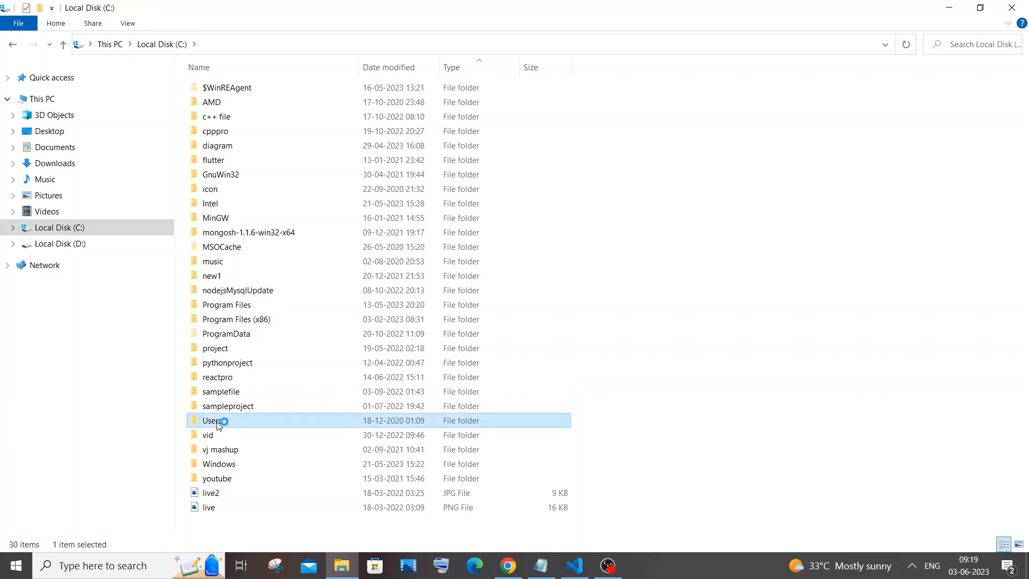
double_click(212, 421)
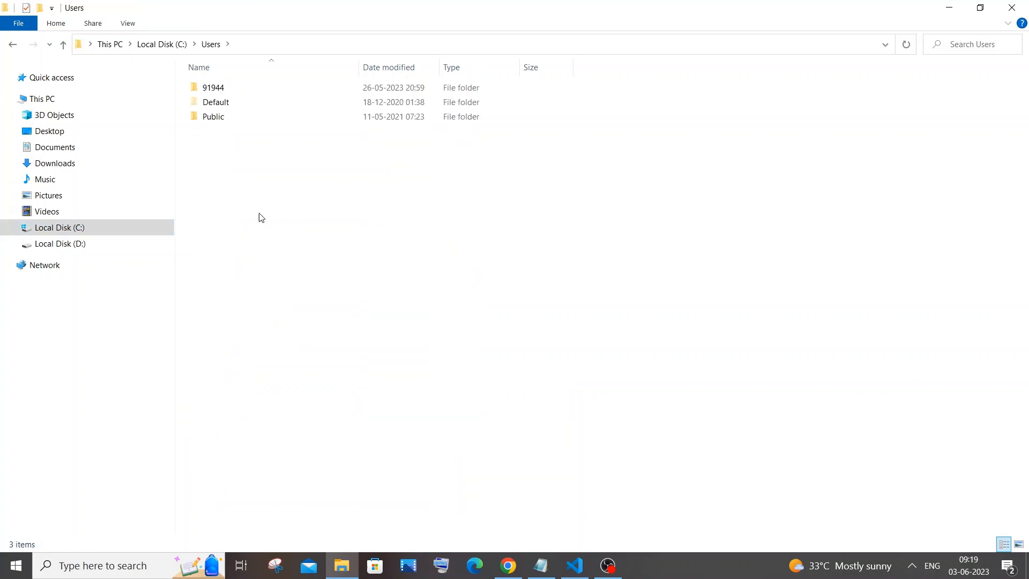
left_click(212, 87)
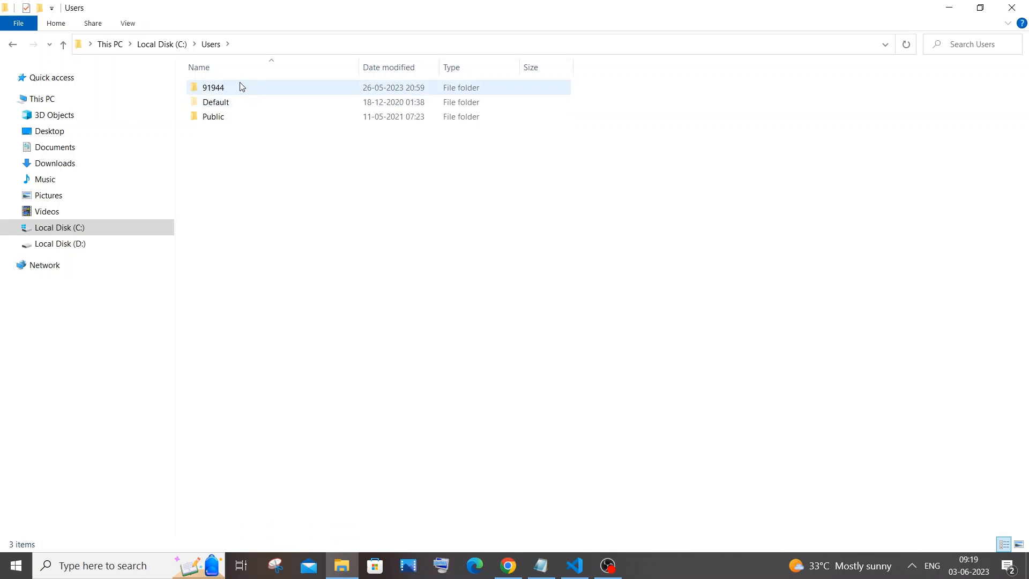
double_click(213, 87)
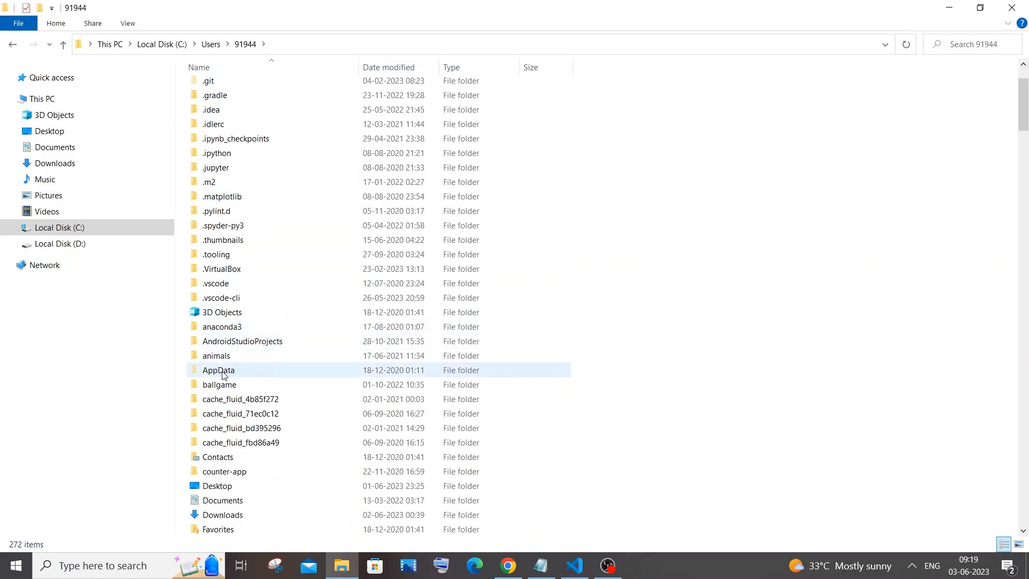
scroll("up", 3)
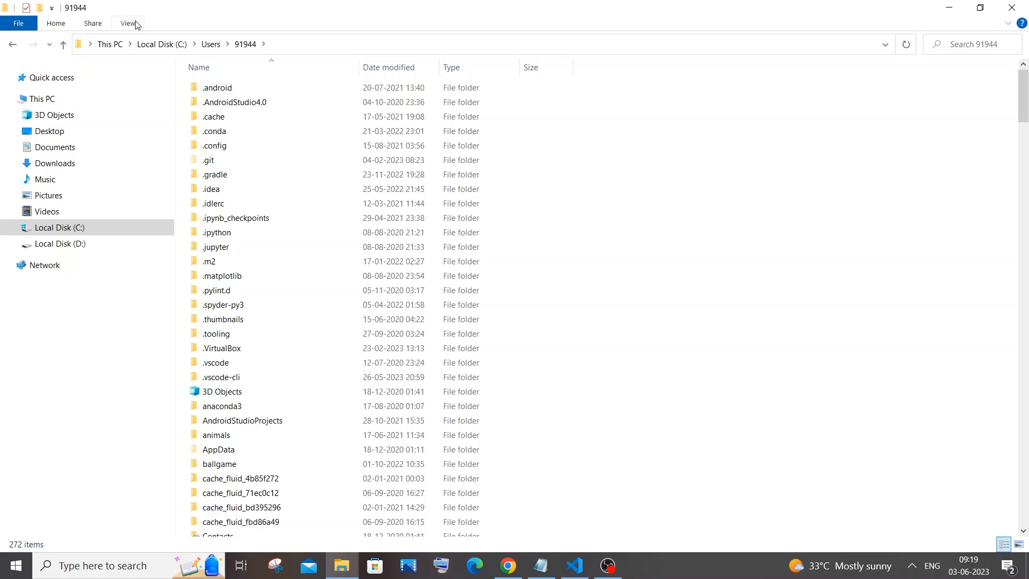
left_click(129, 23)
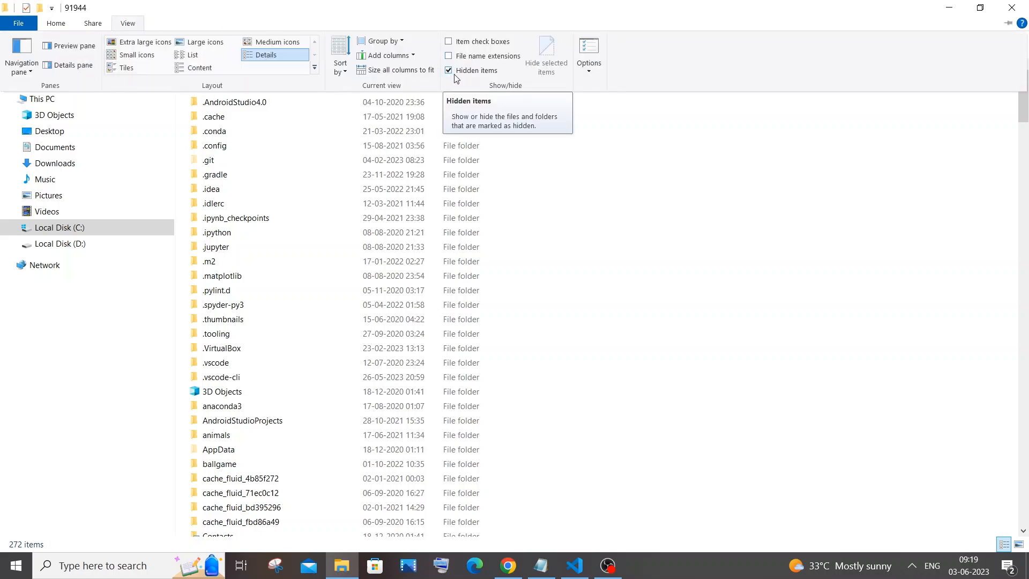
left_click(448, 70)
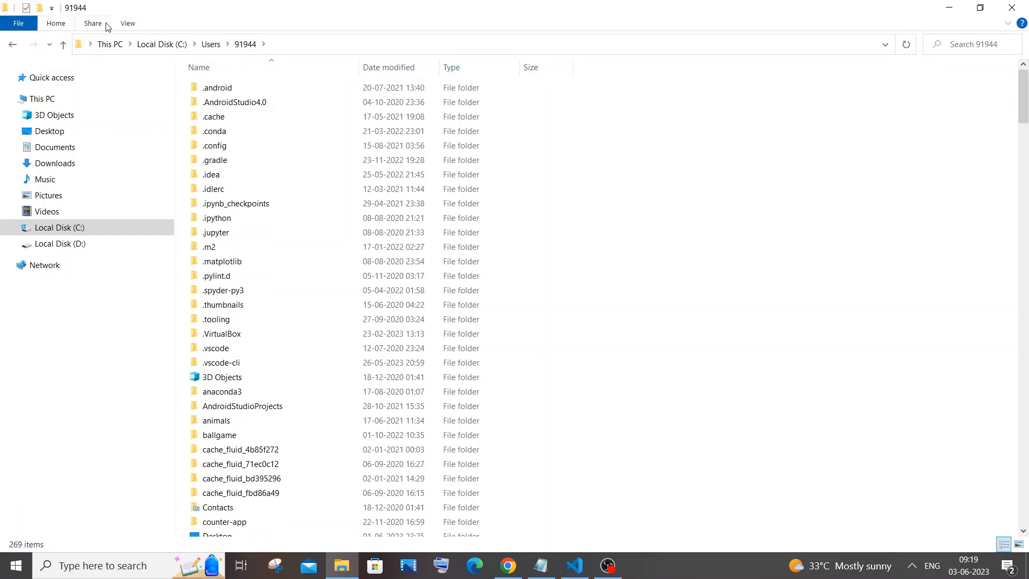
left_click(127, 24)
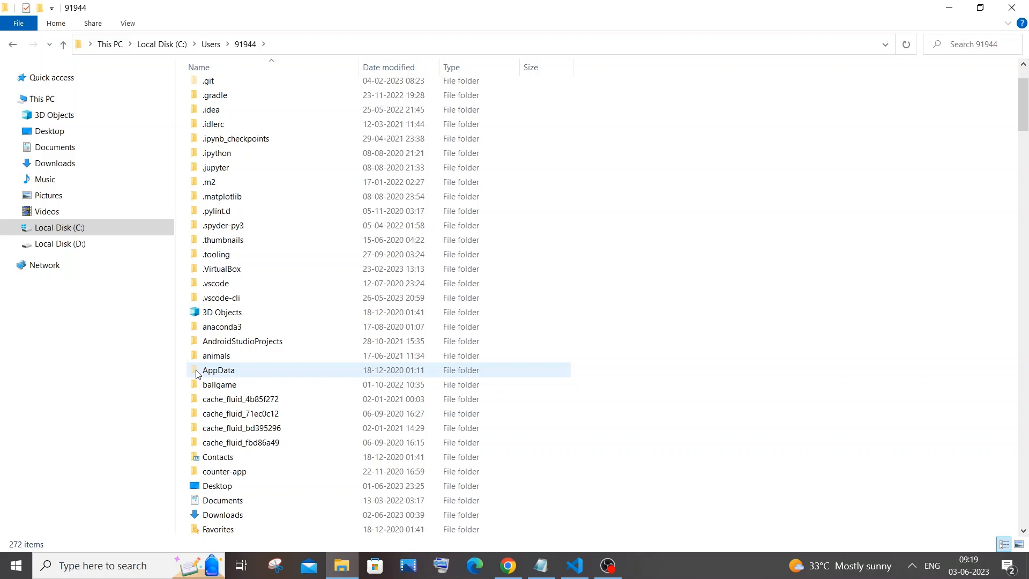
- Reach AppData\Roaming\npm and grab its full folder path from the address bar
double_click(219, 370)
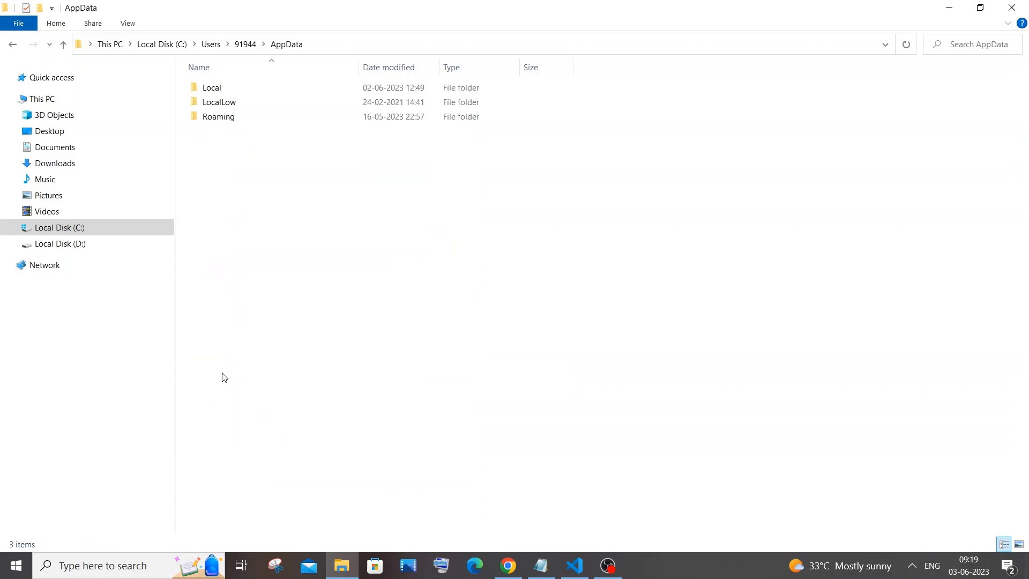
left_click(218, 116)
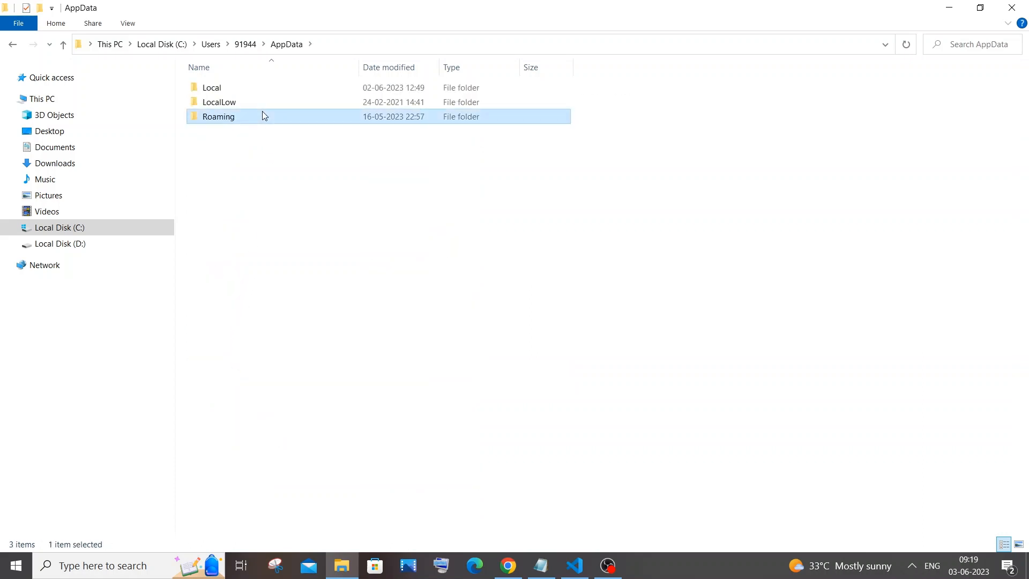
double_click(218, 116)
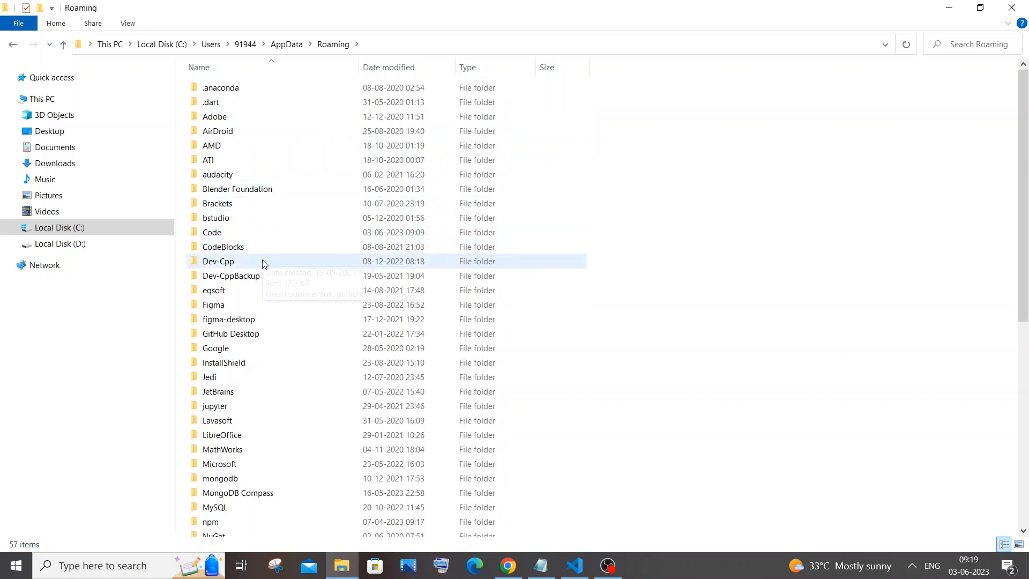
double_click(210, 521)
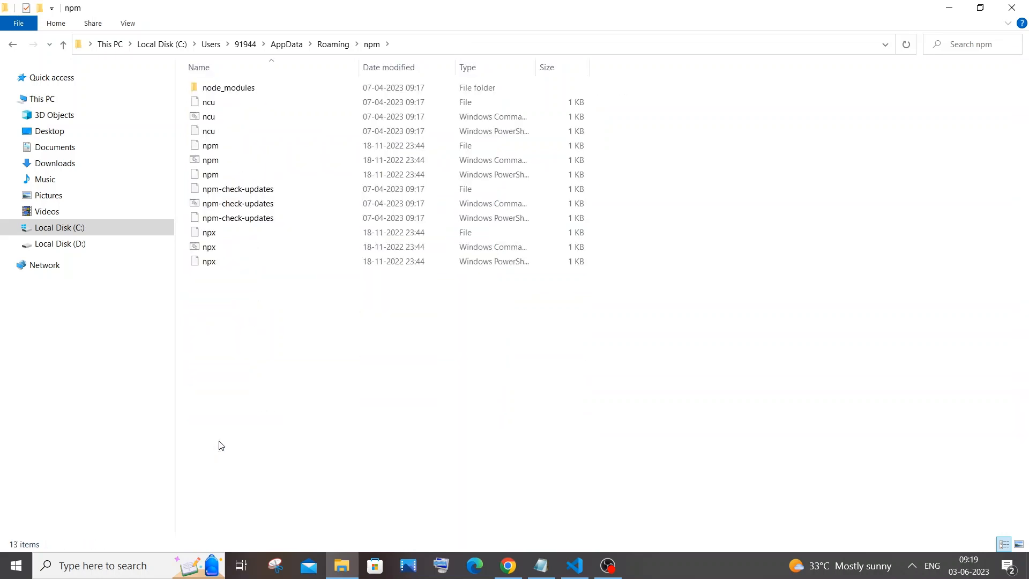
mouse_move(389, 58)
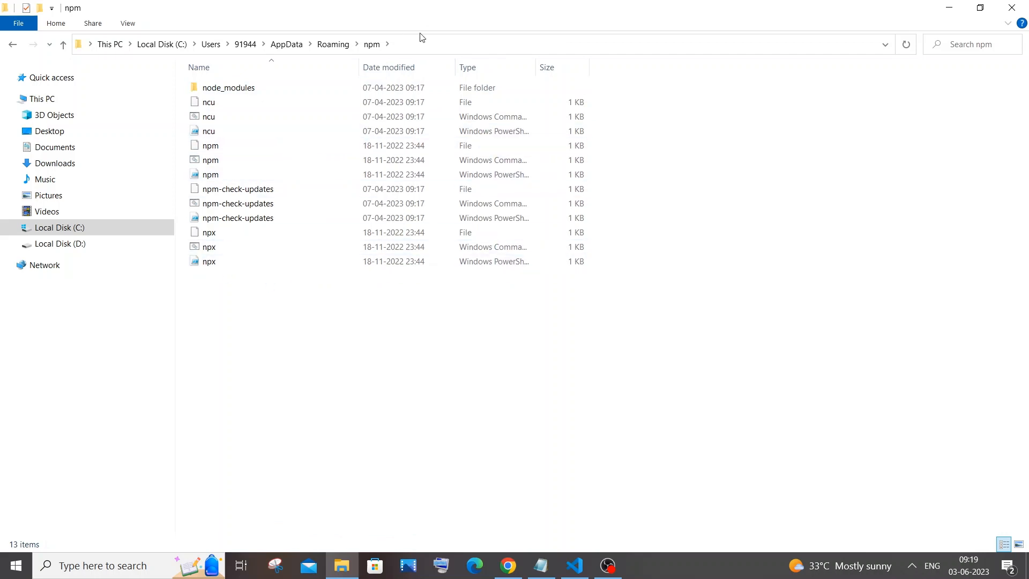
left_click(441, 45)
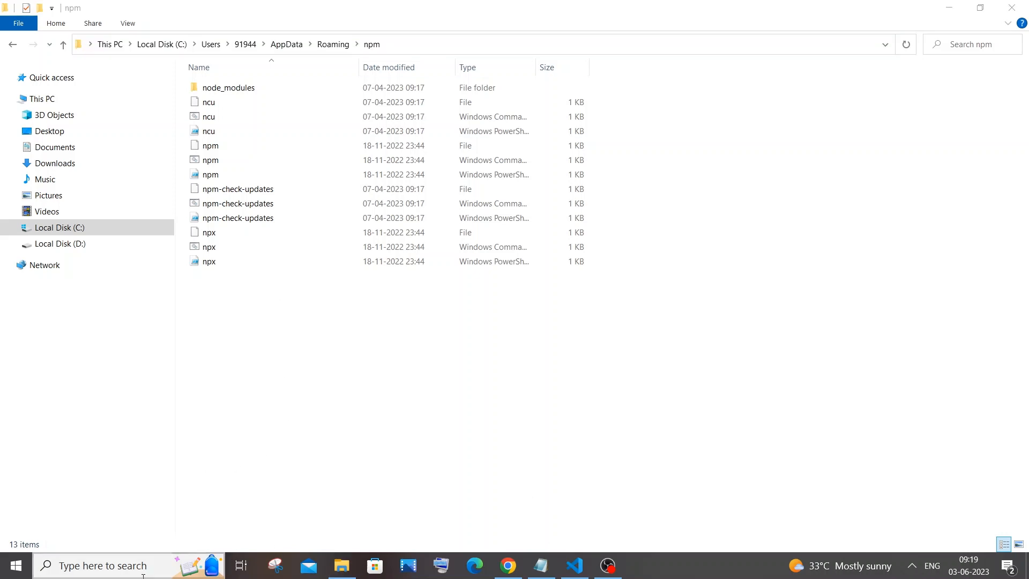
- Add the AppData\Roaming\npm path to the system Path and confirm all settings dialogs
type("env")
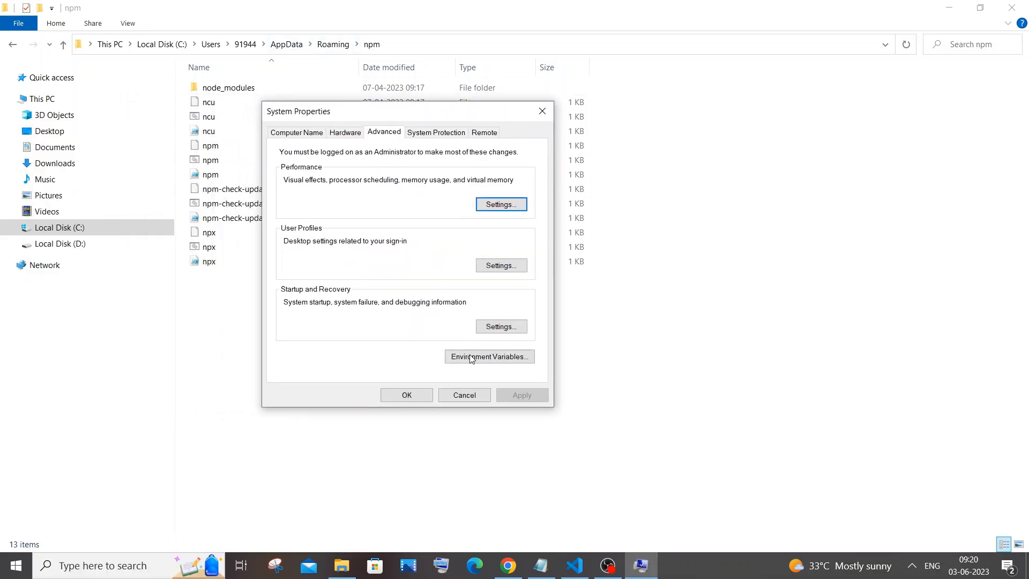
left_click(489, 357)
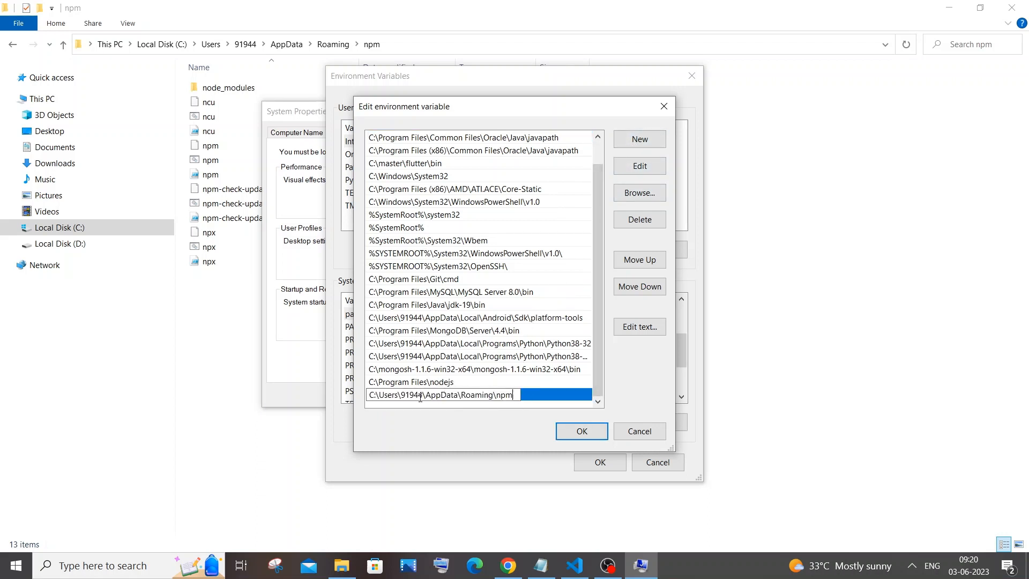
mouse_move(623, 438)
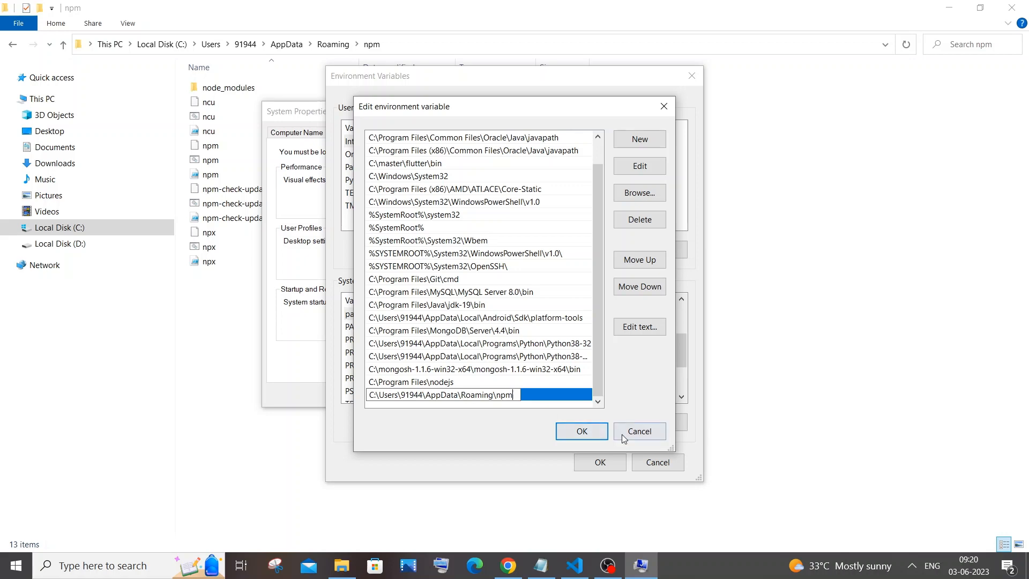
left_click(638, 431)
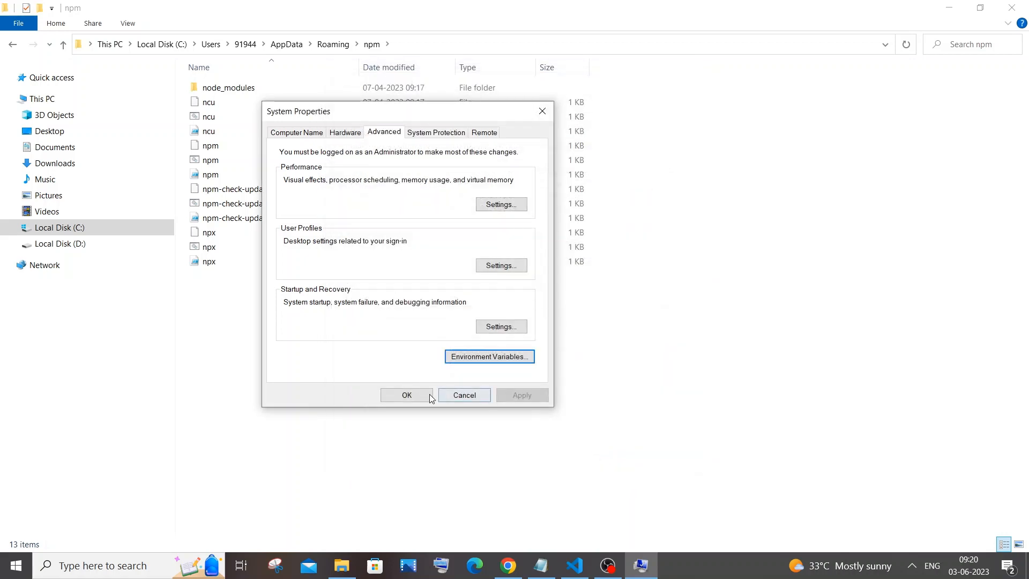
left_click(406, 394)
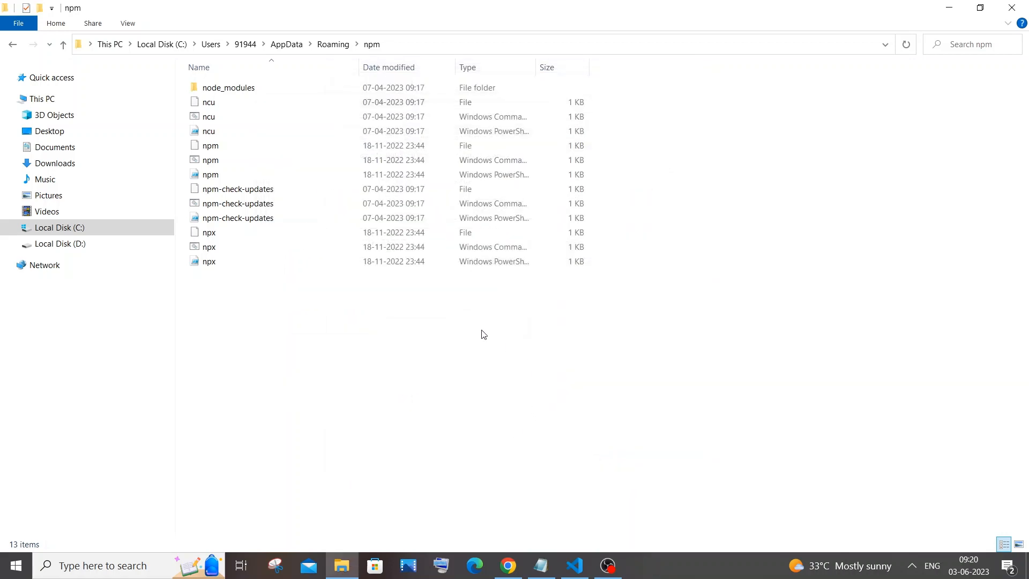
- Launch Visual Studio Code from the Start search Best match result
left_click(574, 565)
type("vi")
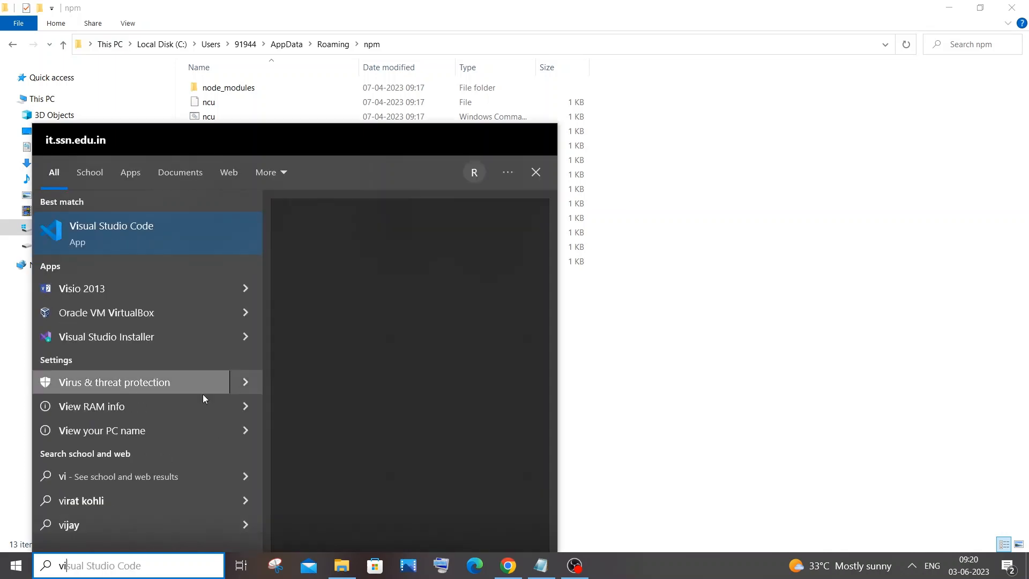
left_click(111, 234)
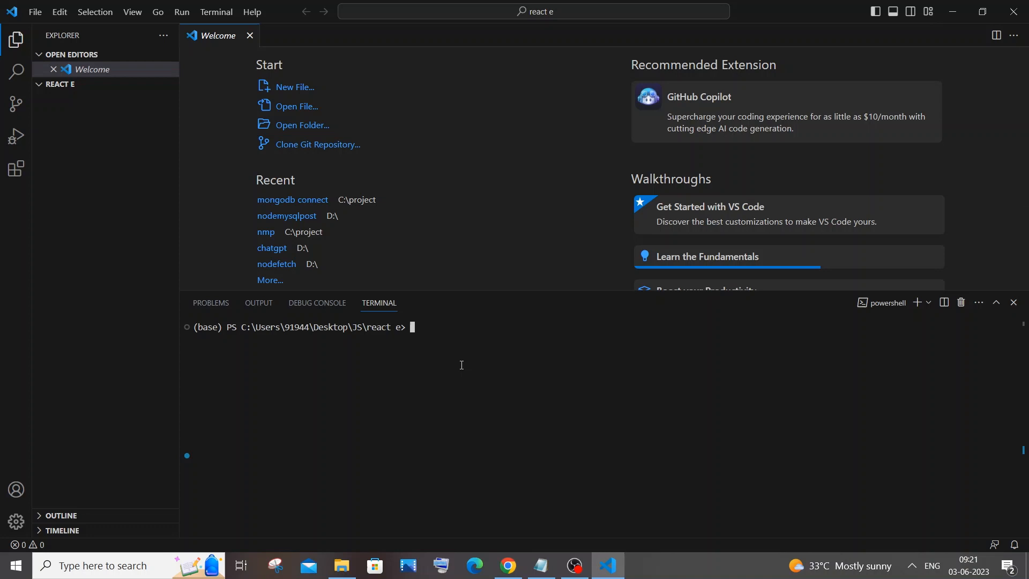
mouse_move(435, 335)
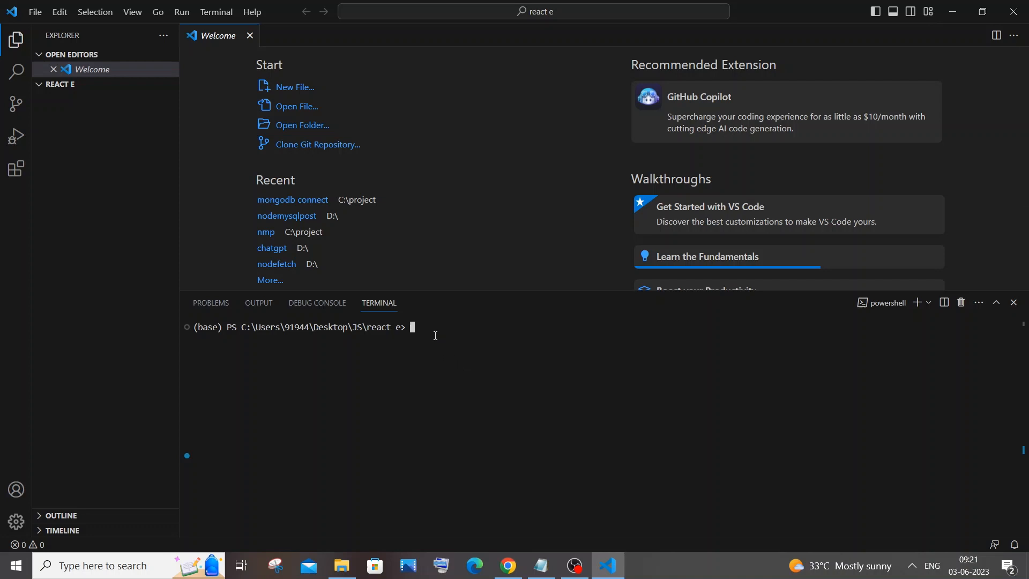
- Run npx create-react-app my-app in the VS Code terminal
type("npx create-react-app my-app")
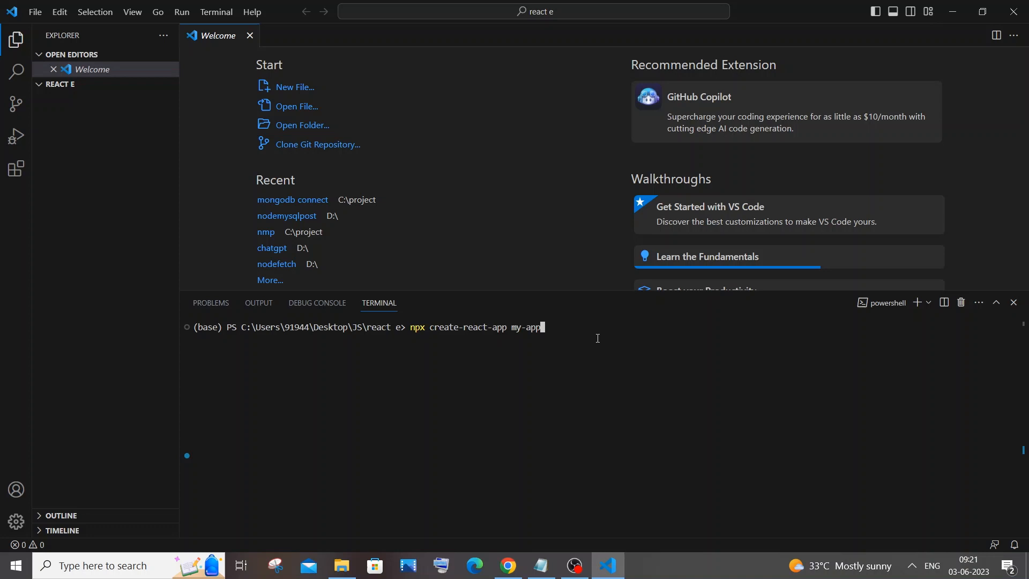
key("Enter")
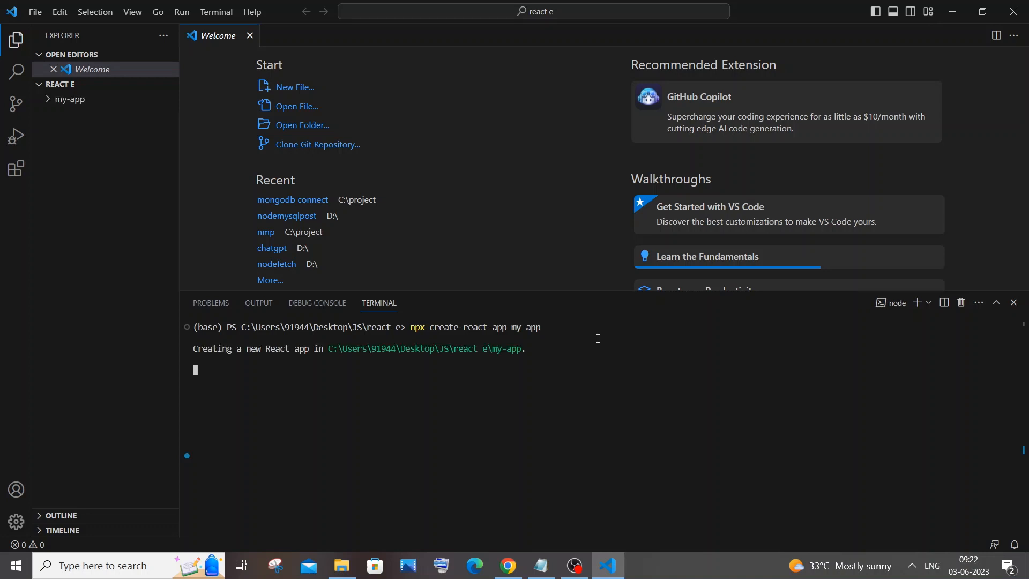